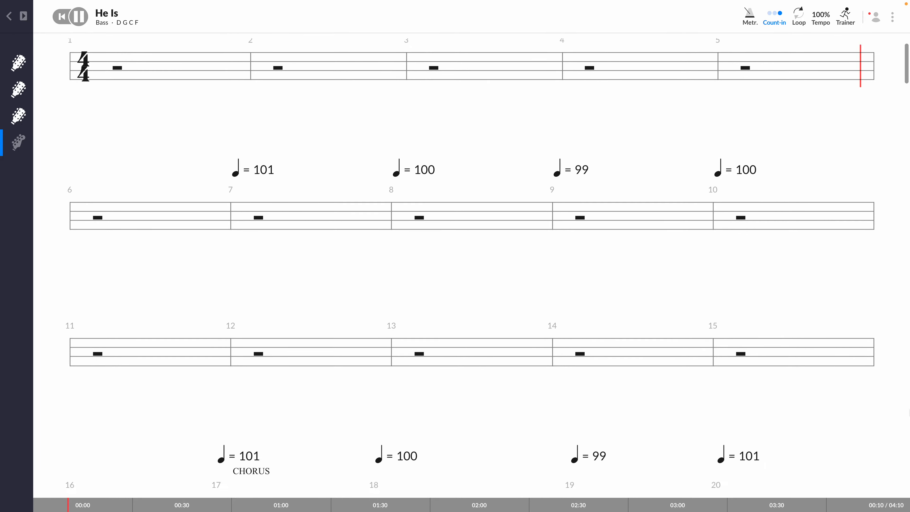
{"action": "scroll", "scroll_direction": "down", "scroll_amount": 3}
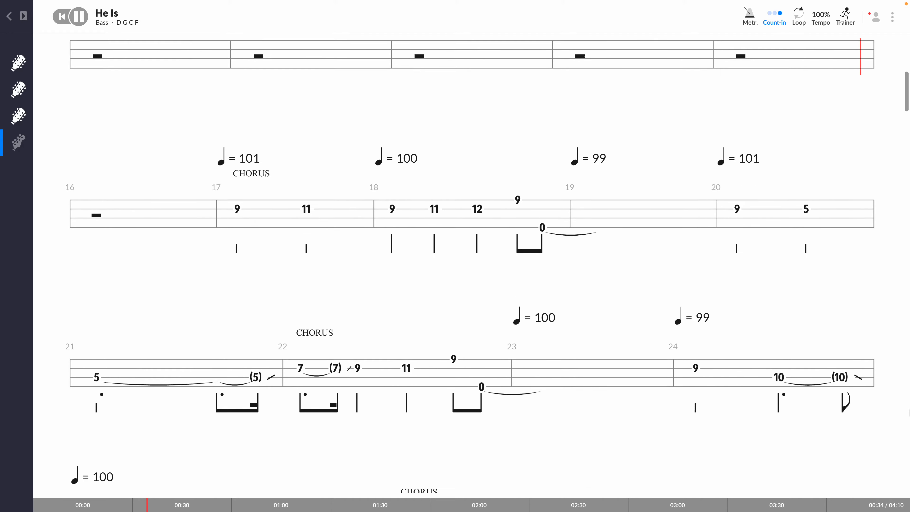
{"action": "scroll", "scroll_direction": "down", "scroll_amount": 3}
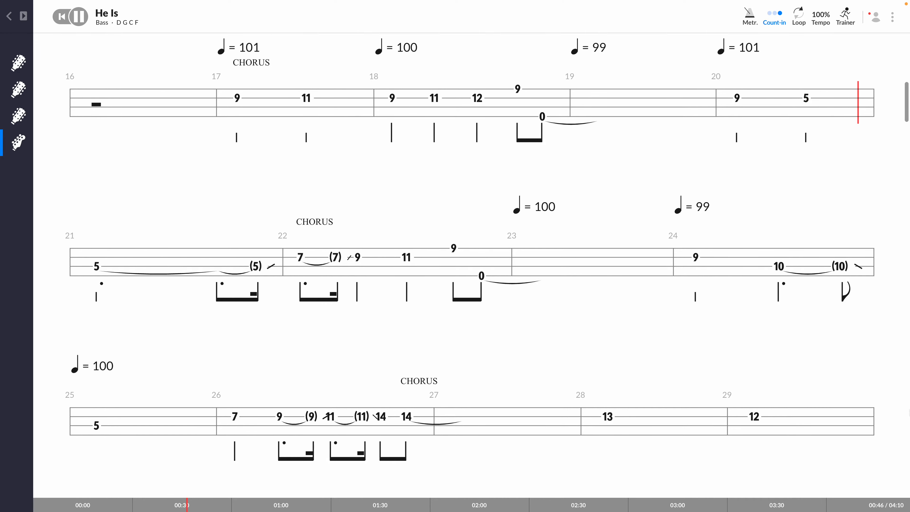
{"action": "scroll", "scroll_direction": "down", "scroll_amount": 3}
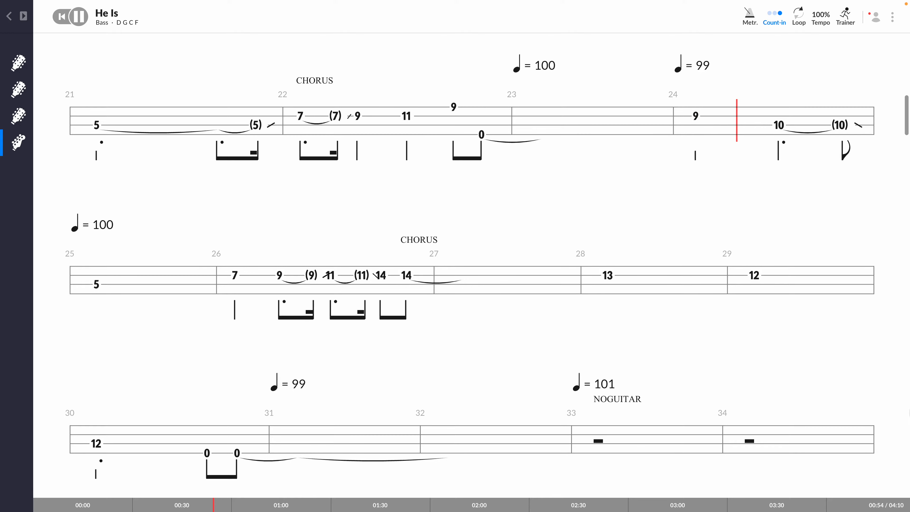
{"action": "scroll", "scroll_direction": "down", "scroll_amount": 3}
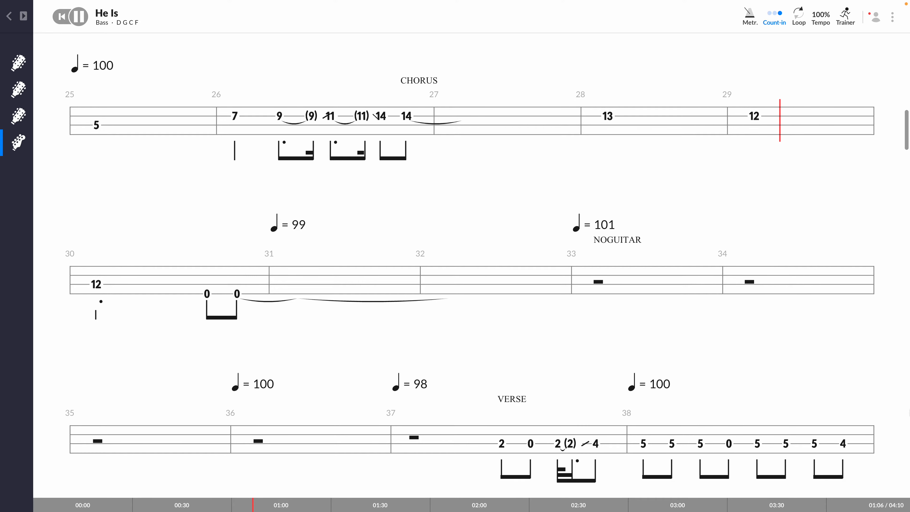
{"action": "scroll", "scroll_direction": "down", "scroll_amount": 3}
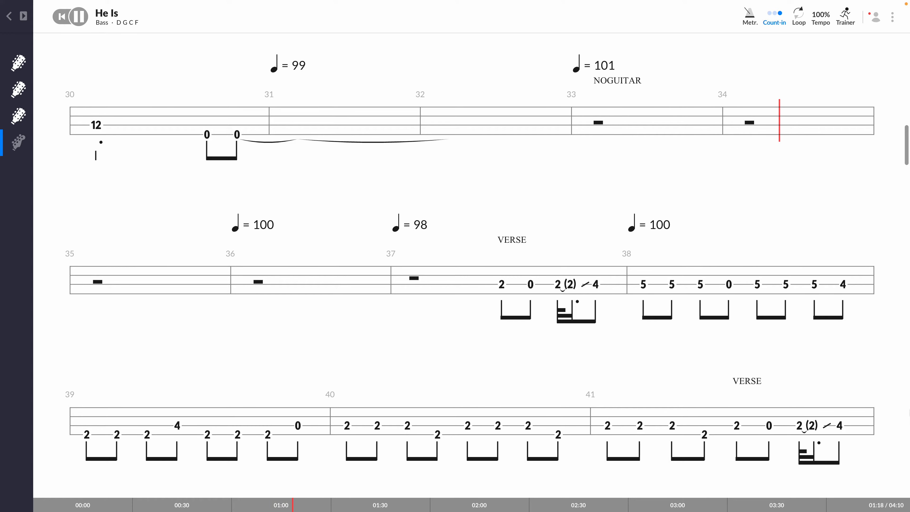
{"action": "scroll", "scroll_direction": "down", "scroll_amount": 3}
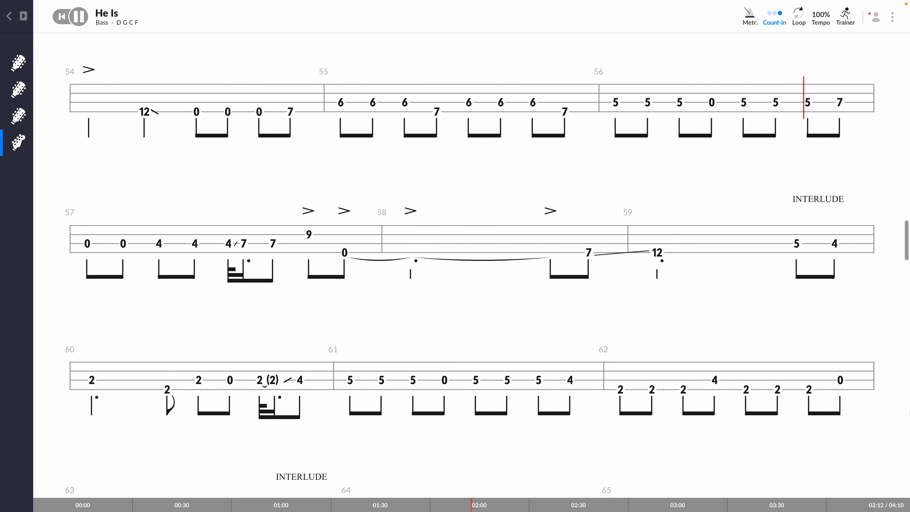
{"action": "scroll", "scroll_direction": "down", "scroll_amount": 3}
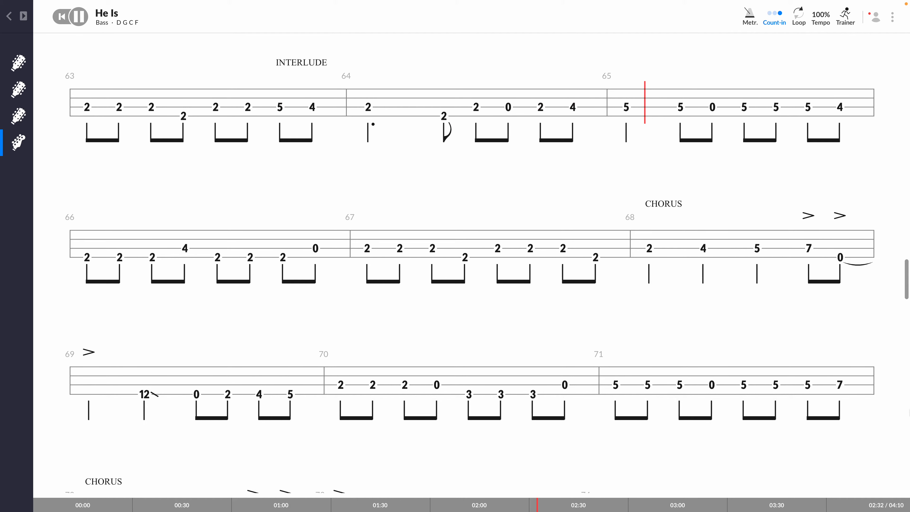
{"action": "scroll", "scroll_direction": "down", "scroll_amount": 3}
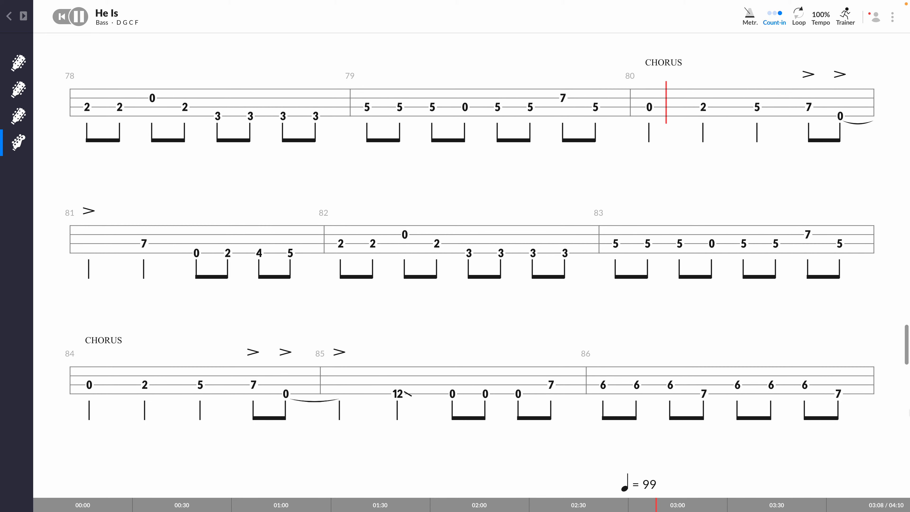
{"action": "scroll", "scroll_direction": "down", "scroll_amount": 3}
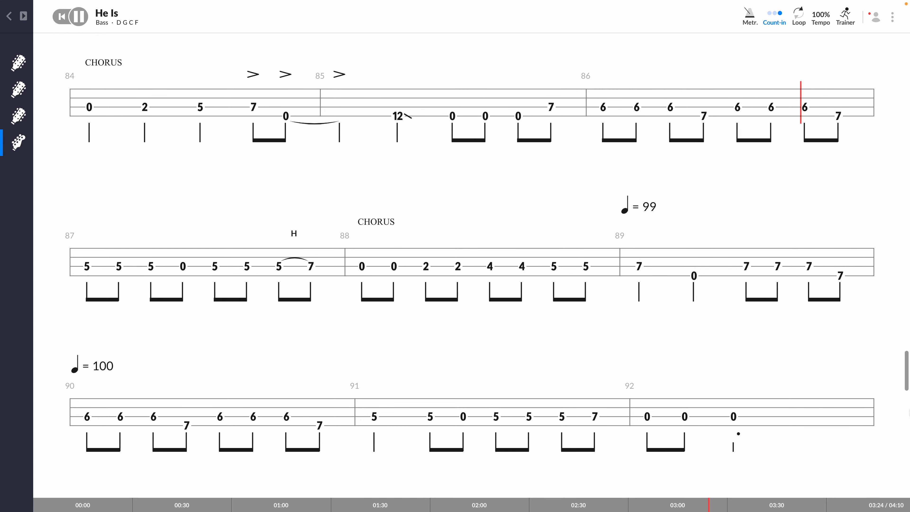
{"action": "scroll", "scroll_direction": "down", "scroll_amount": 3}
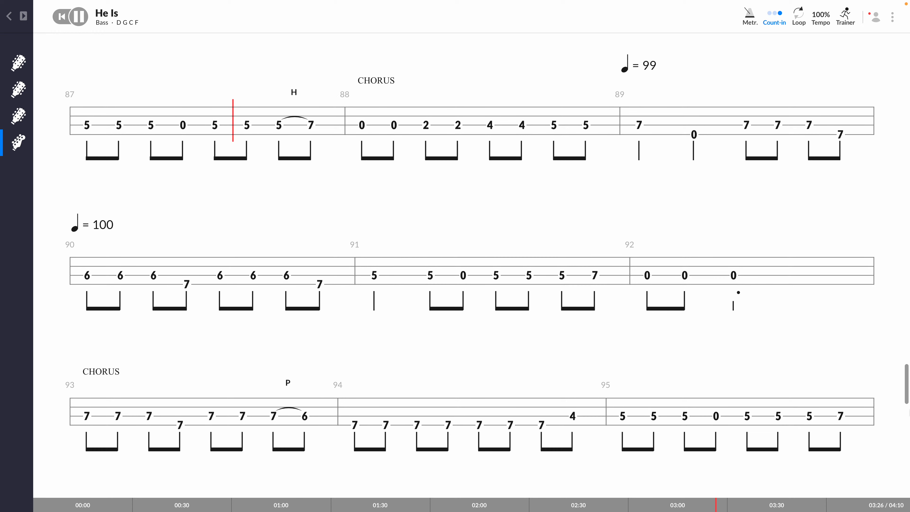